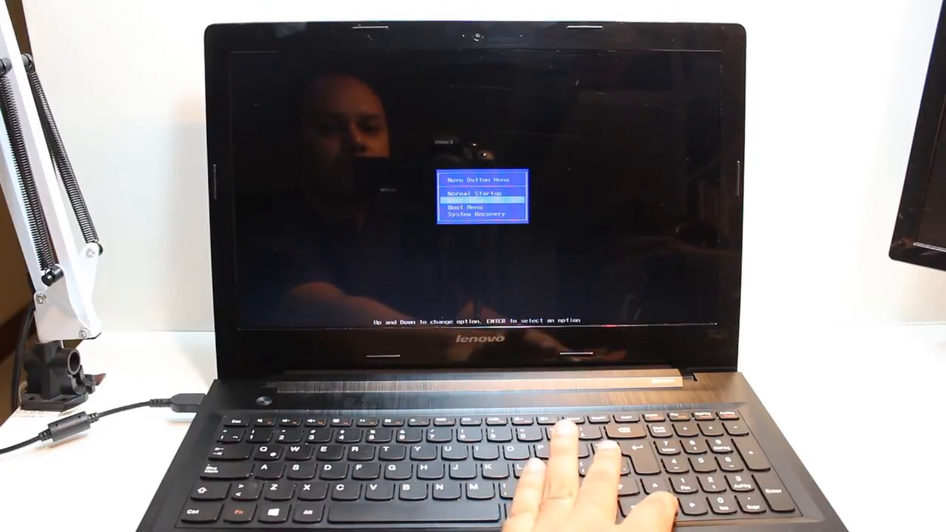
Launch System Recovery from the Novo Button Menu to bring up OneKey Recovery
{"action": "key", "text": "Down"}
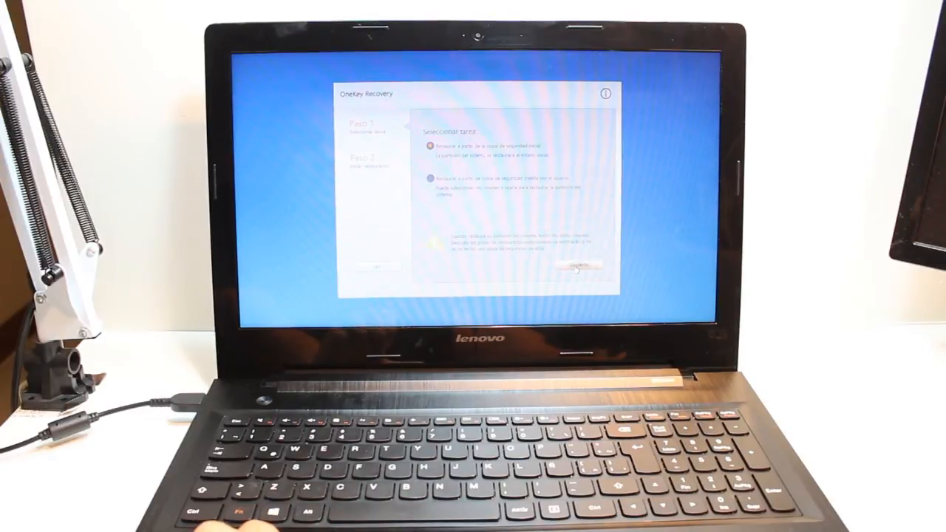
Restore from the initial backup via Siguiente then Iniciar and let the factory restore run
{"action": "left_click", "coordinate": [578, 265]}
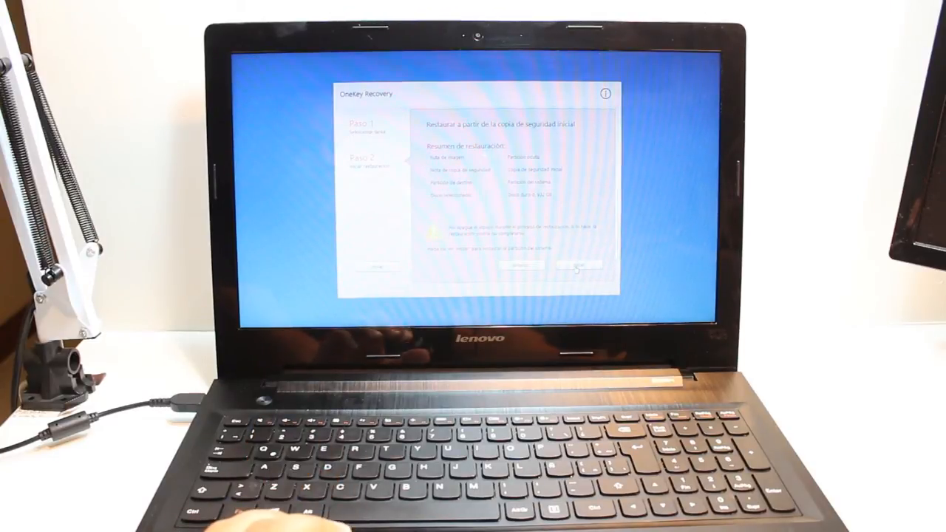
{"action": "left_click", "coordinate": [583, 266]}
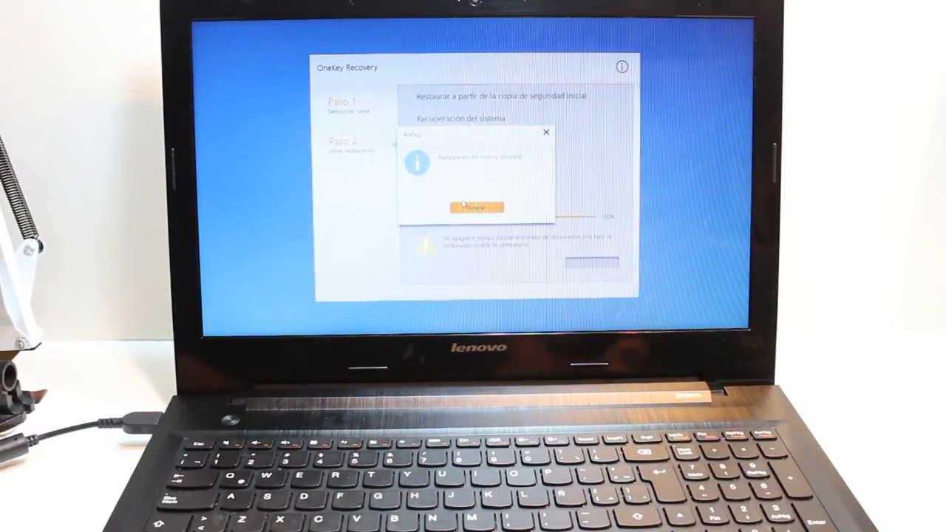
Confirm Aceptar on the 'Recuperación del sistema completa' notice so the laptop restarts into Windows
{"action": "left_click", "coordinate": [476, 207]}
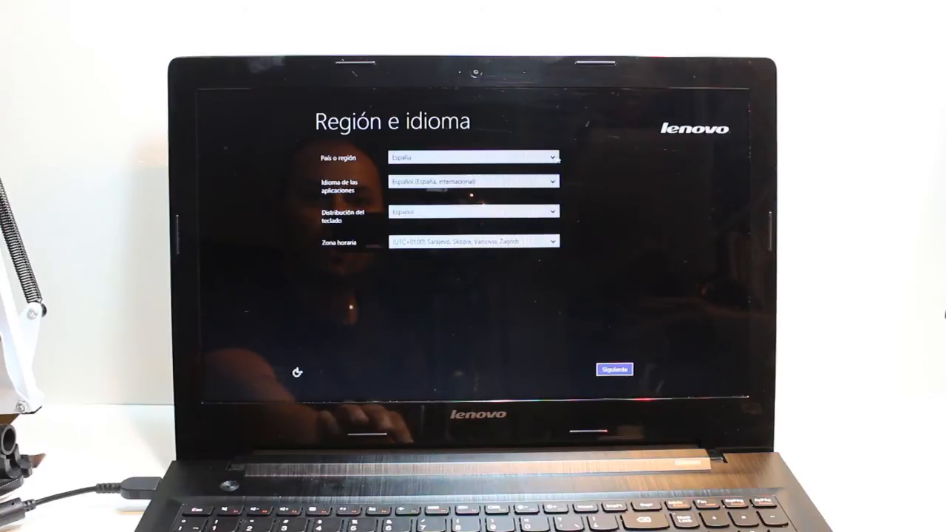
Keep España region and Español language/keyboard and continue with Siguiente
{"action": "left_click", "coordinate": [615, 370]}
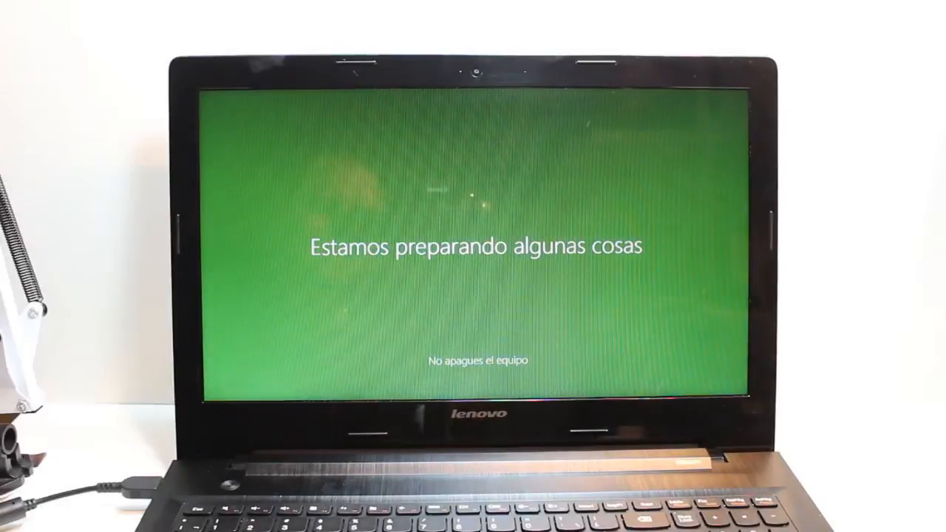